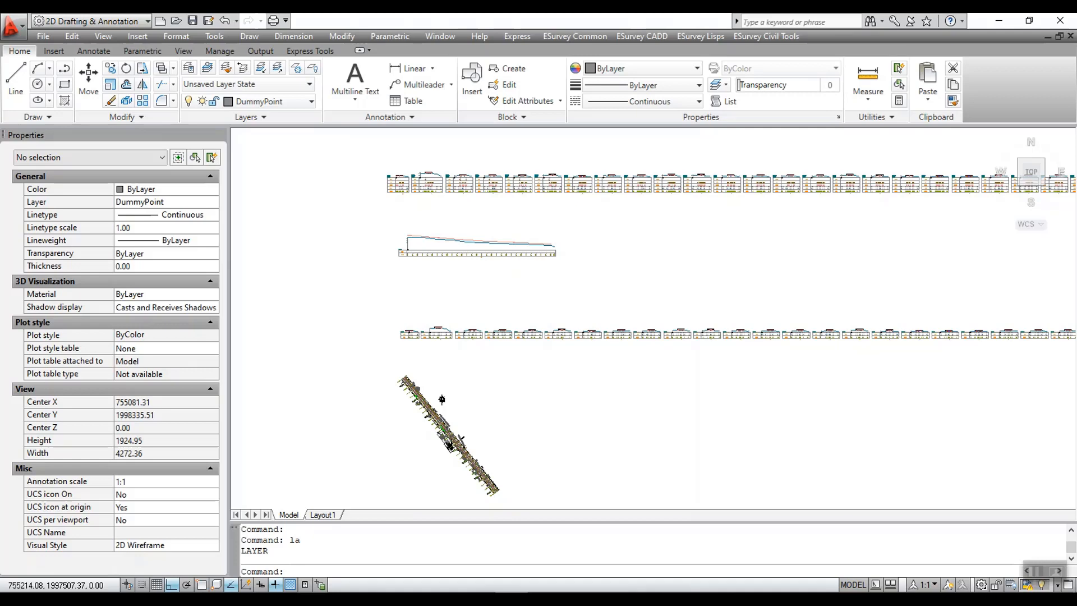
- Make LAYER2 the current layer via the LA layer manager
{"action": "type", "text": "la"}
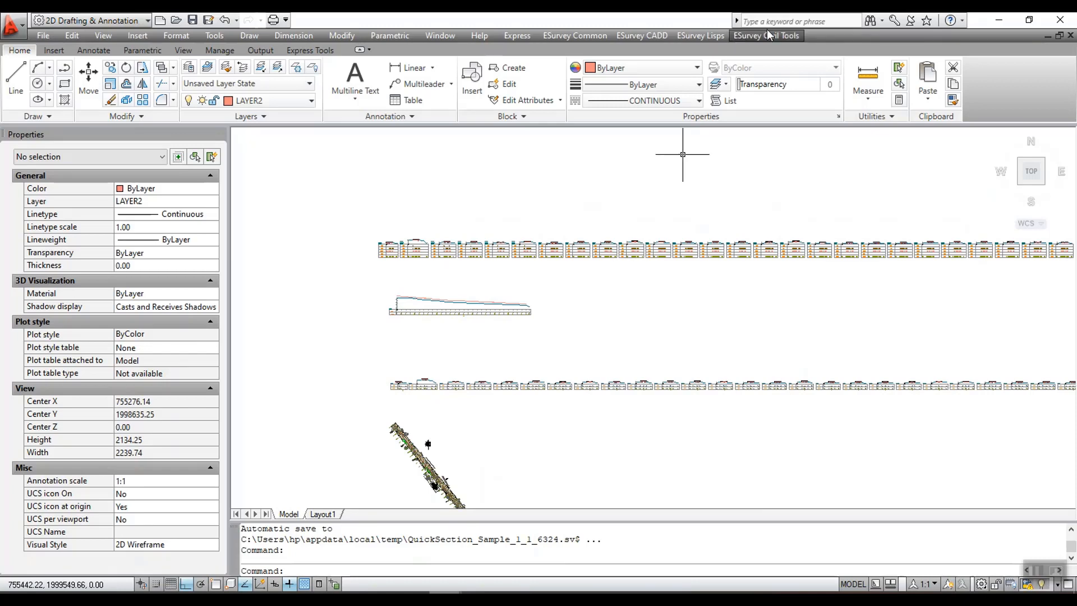
- Reach the Modify Section Setting (MSS) window from the ESurvey Civil Tools menu
{"action": "left_click", "coordinate": [766, 35]}
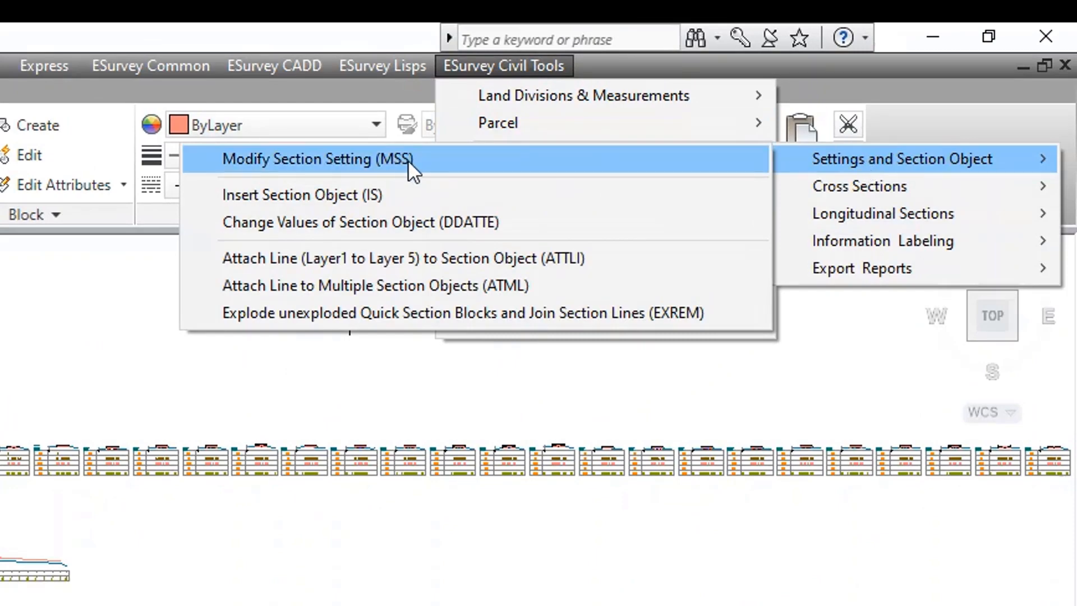
{"action": "left_click", "coordinate": [318, 158]}
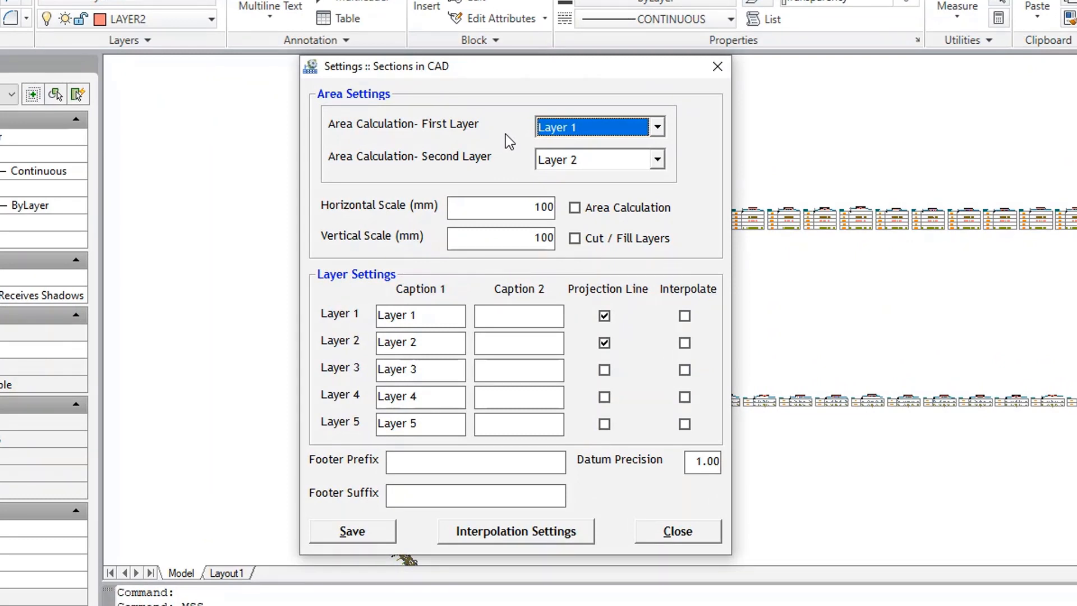
{"action": "mouse_move", "coordinate": [363, 105]}
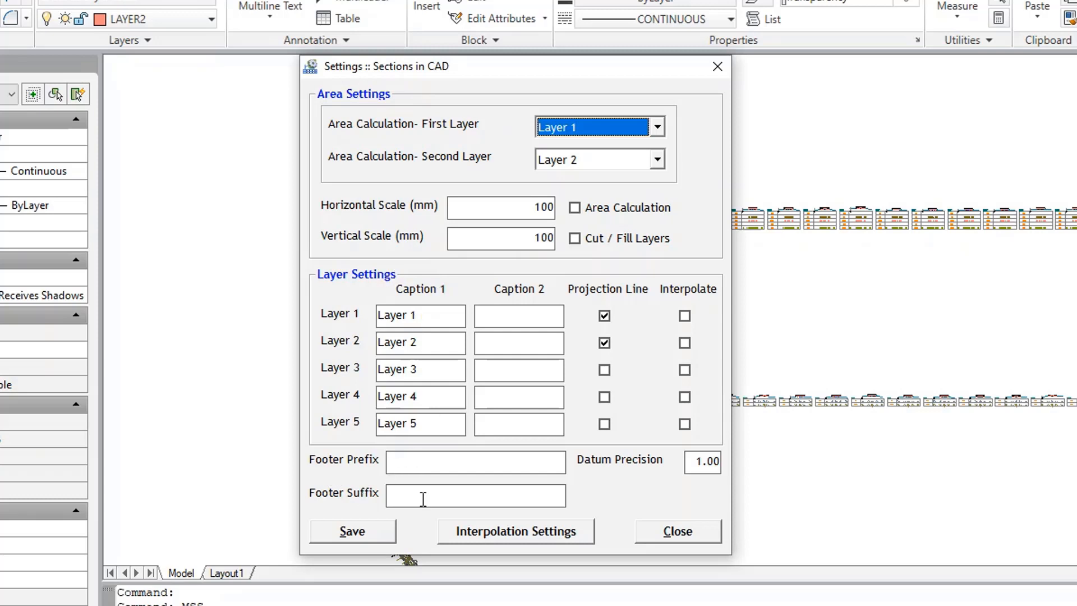
{"action": "mouse_move", "coordinate": [658, 482]}
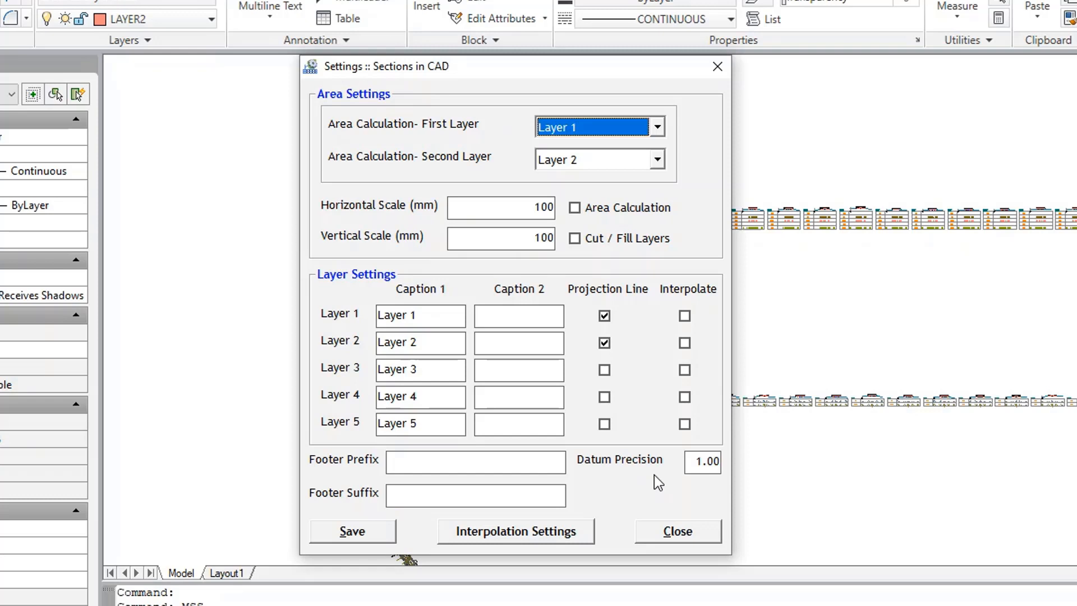
{"action": "mouse_move", "coordinate": [638, 139]}
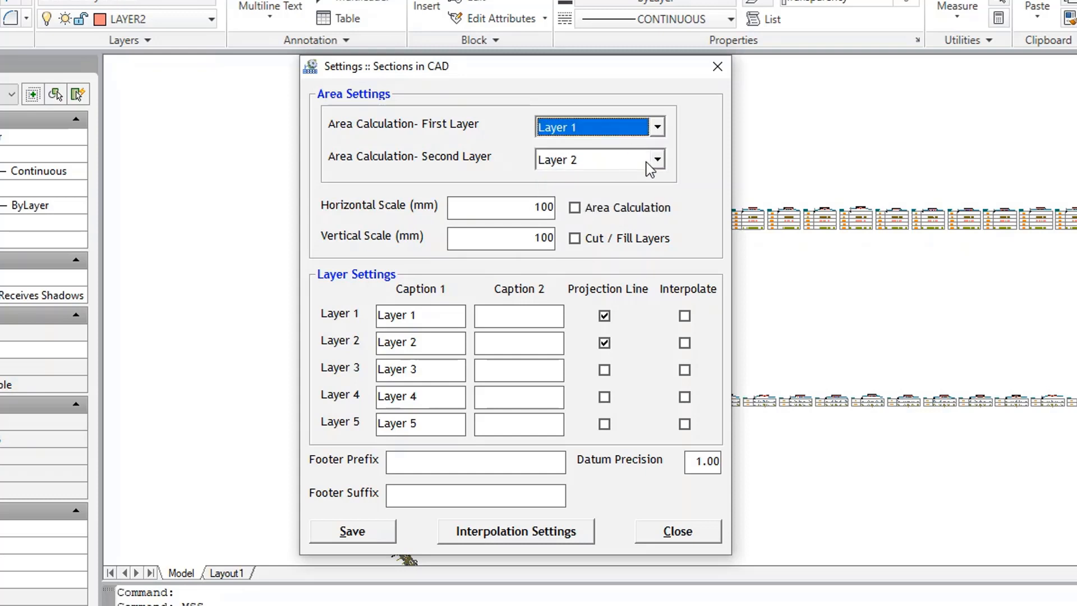
- Caption Layer 1 as OGL and Layer 2 as FRL, then confirm the settings
{"action": "left_click", "coordinate": [598, 158]}
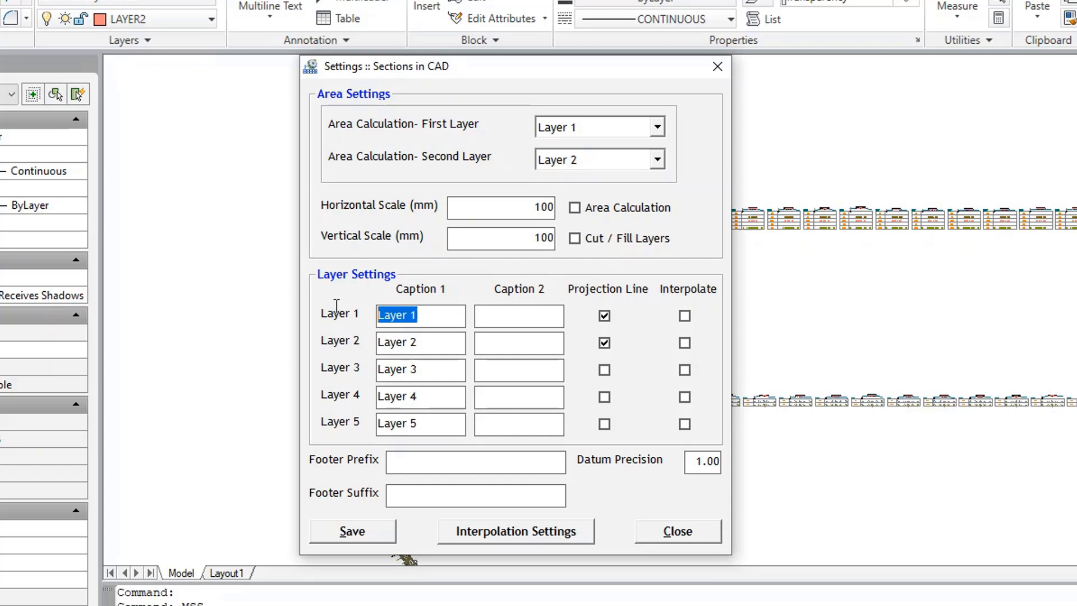
{"action": "type", "text": "OGL"}
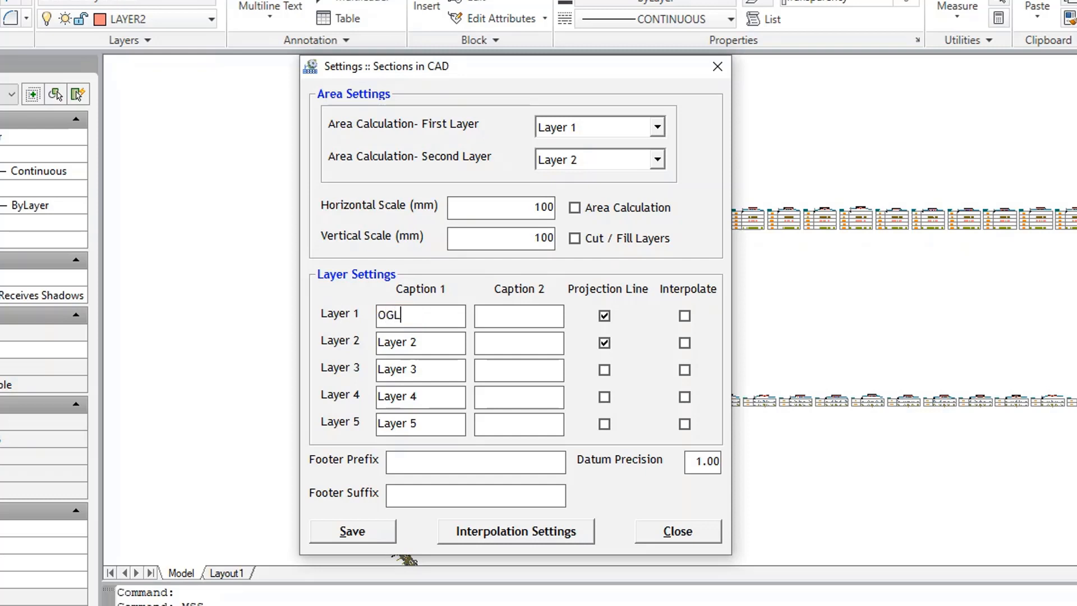
{"action": "type", "text": "F"}
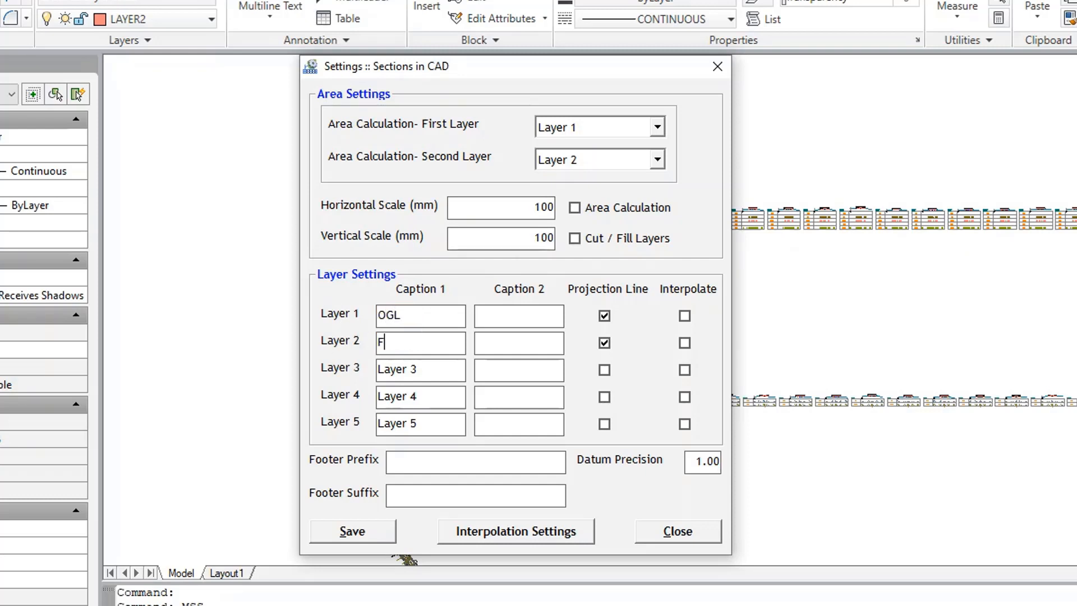
{"action": "type", "text": "RL"}
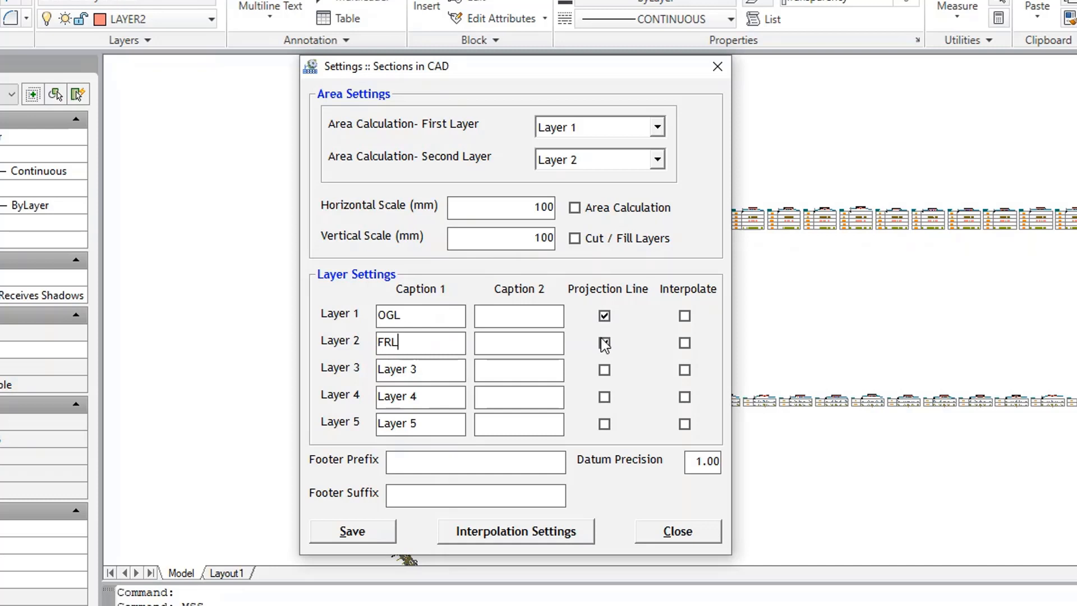
{"action": "left_click", "coordinate": [604, 343]}
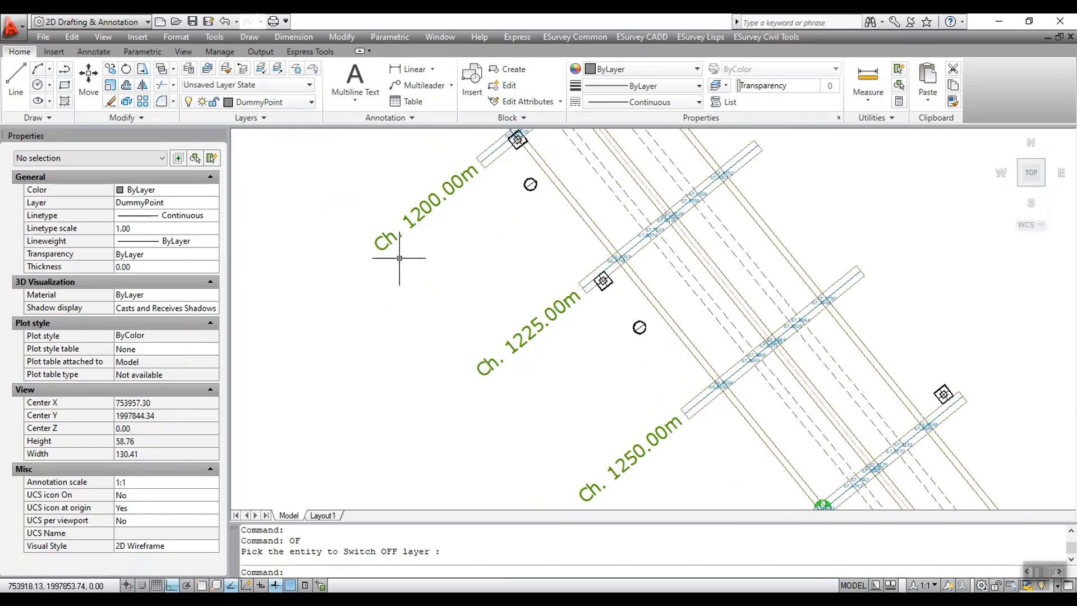
{"action": "mouse_move", "coordinate": [436, 221]}
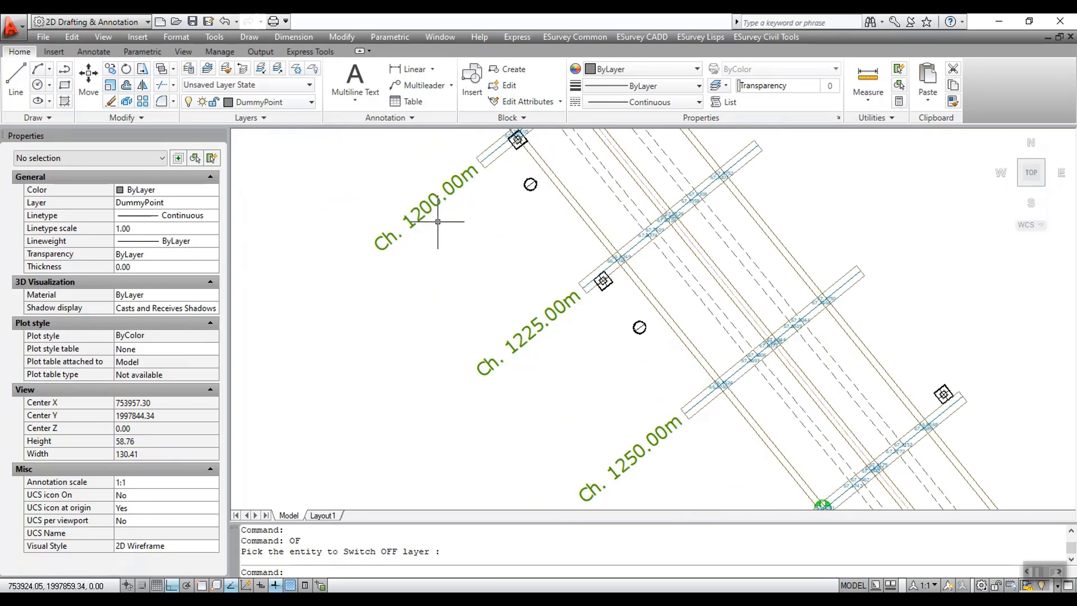
{"action": "mouse_move", "coordinate": [443, 206]}
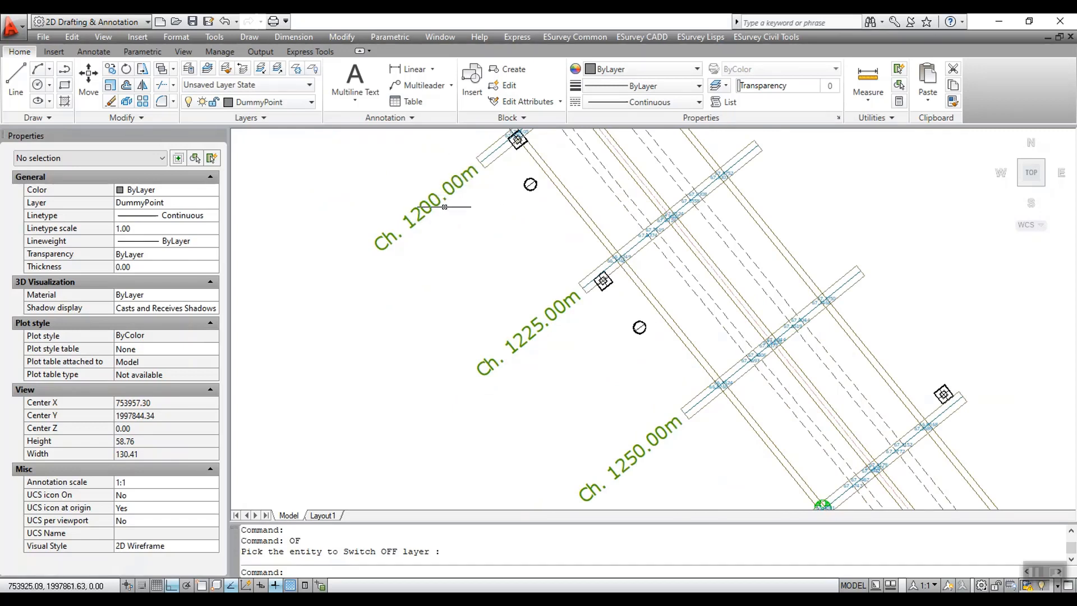
{"action": "mouse_move", "coordinate": [473, 189]}
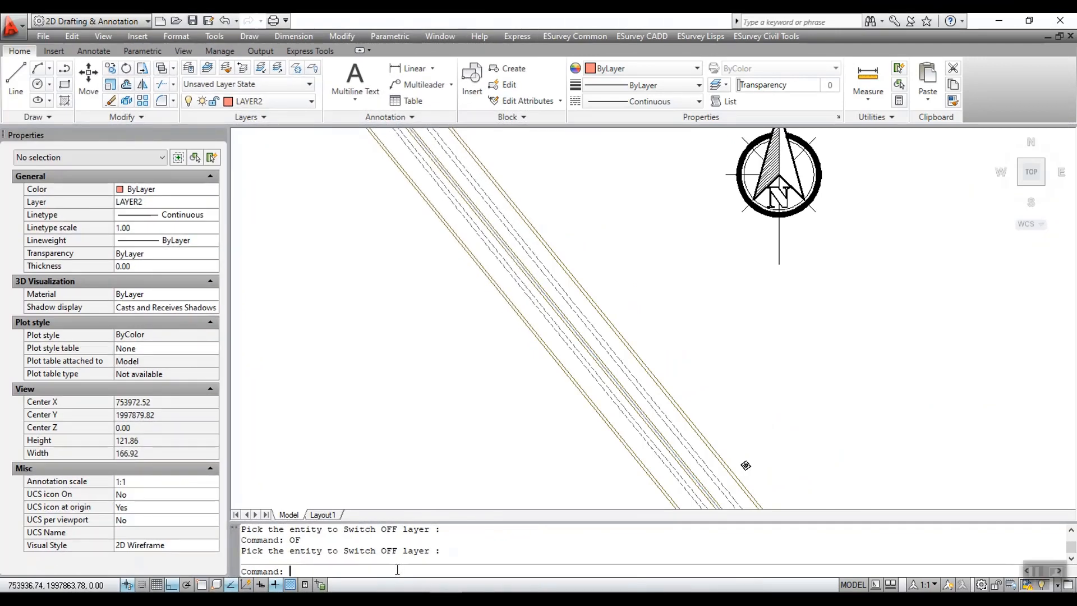
- Run MCH with prefix Ch. and accept the chainage marker and cross-section line settings
{"action": "type", "text": "MCH"}
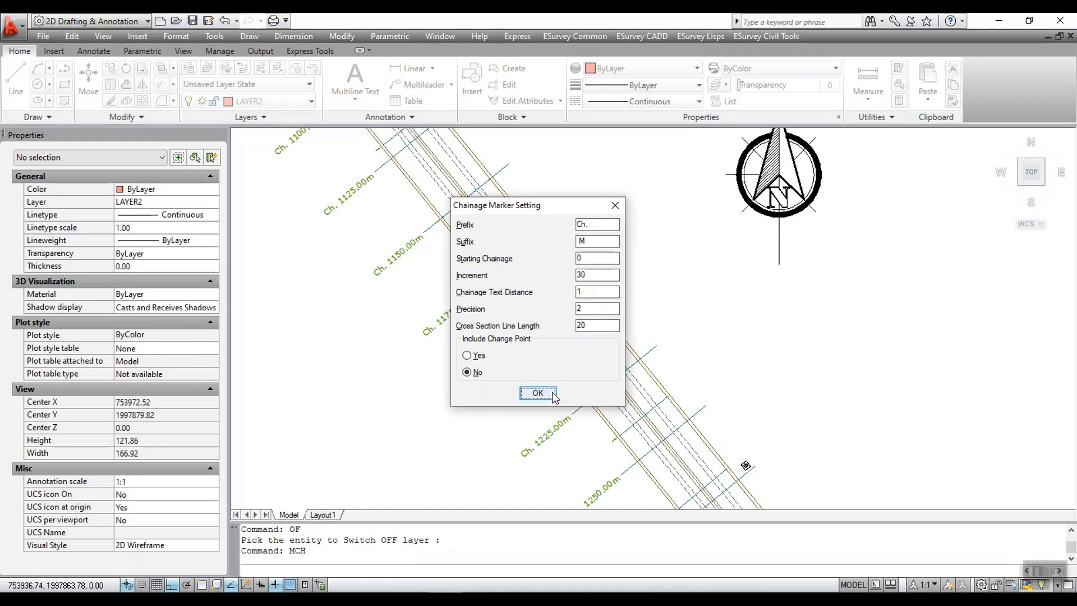
{"action": "left_click", "coordinate": [538, 393]}
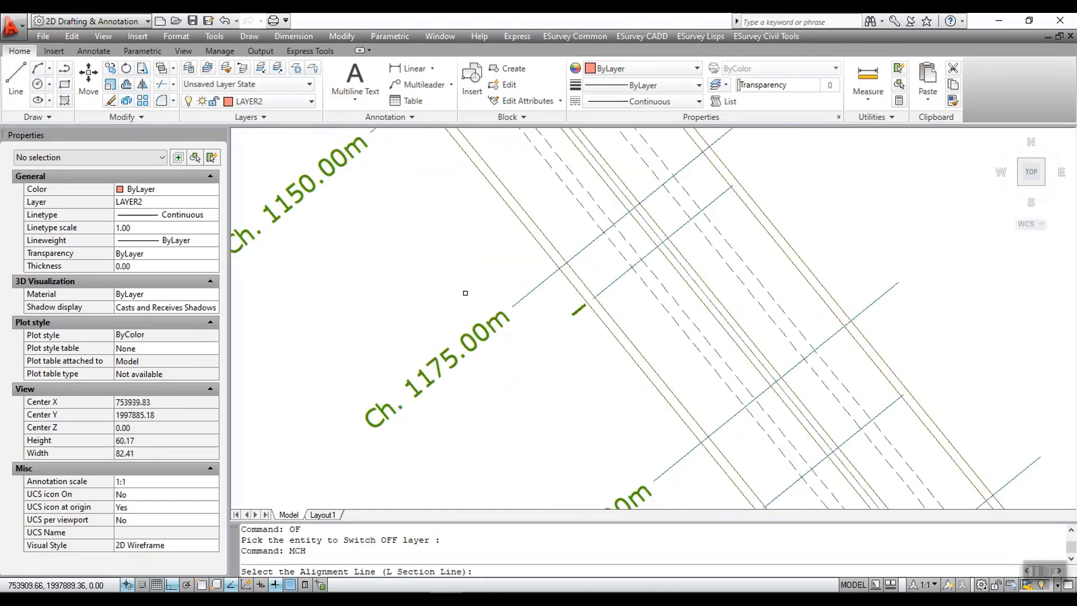
{"action": "scroll", "scroll_direction": "down", "scroll_amount": 3}
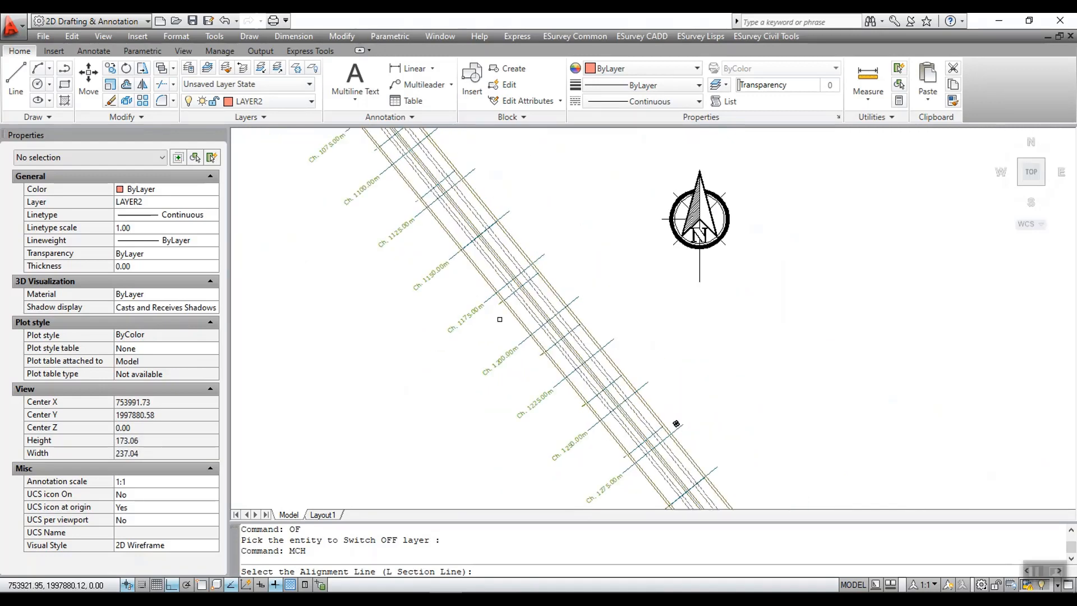